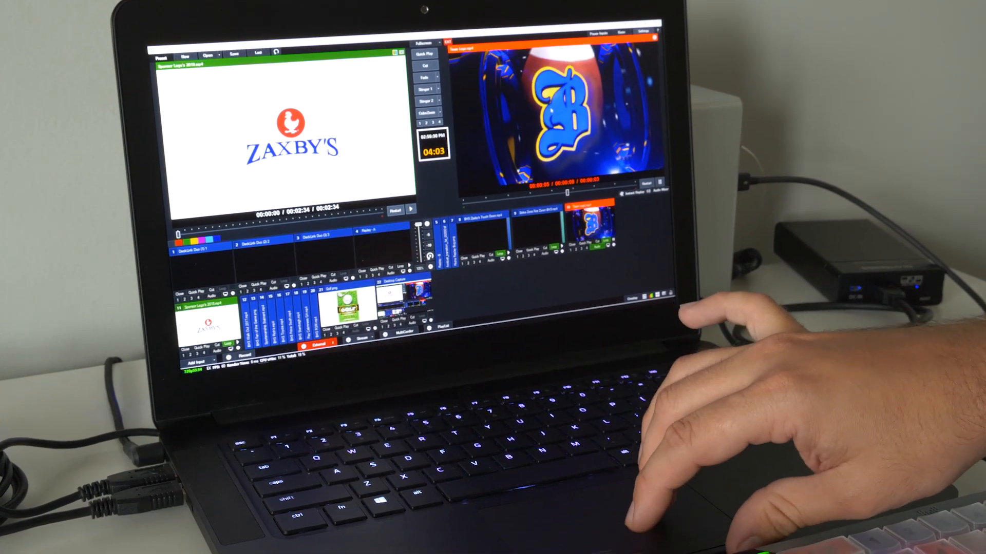
Open the Settings Shortcuts page, select the first T-bar entry and scroll toward the last entry.
{"action": "left_click", "coordinate": [945, 17]}
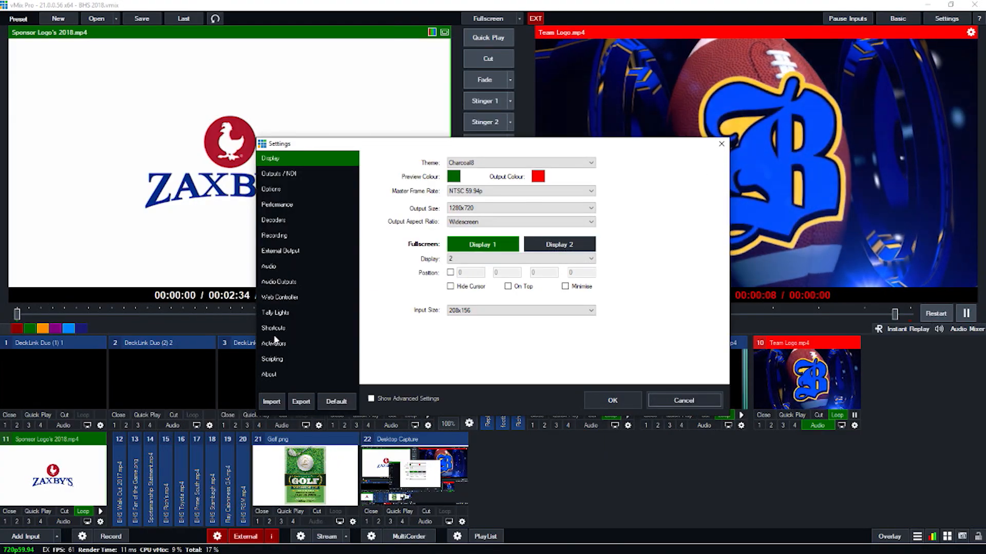
{"action": "left_click", "coordinate": [272, 328]}
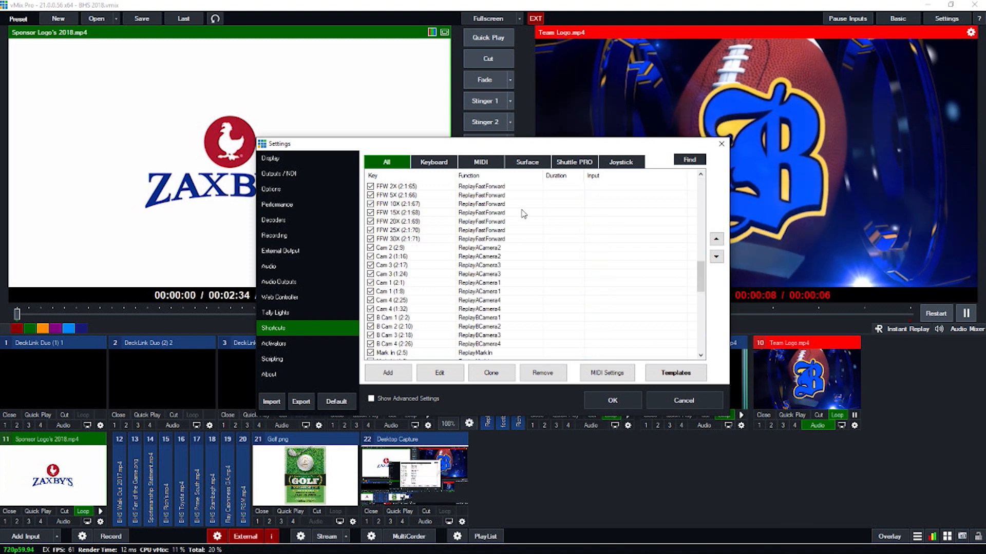
{"action": "scroll", "scroll_direction": "down", "scroll_amount": 3}
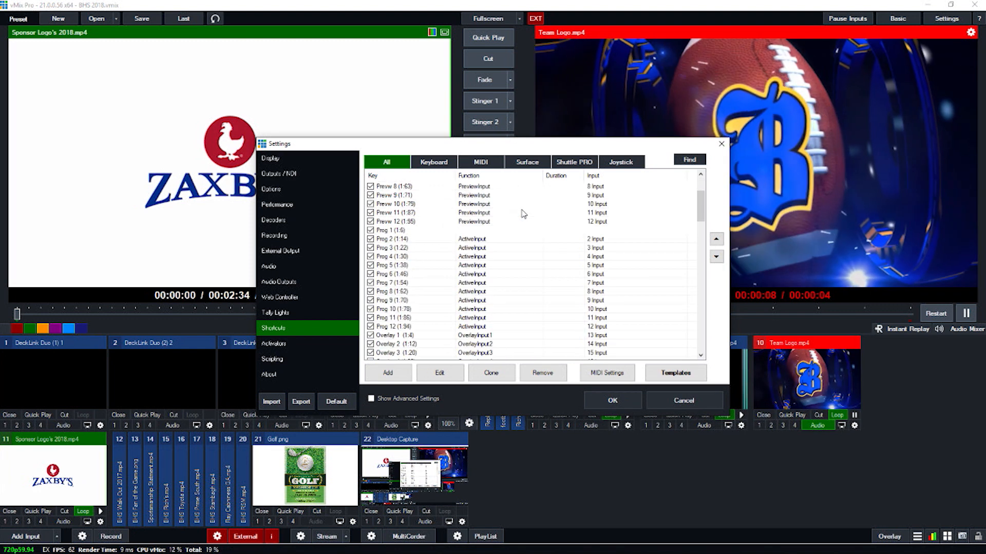
{"action": "scroll", "scroll_direction": "up", "scroll_amount": 3}
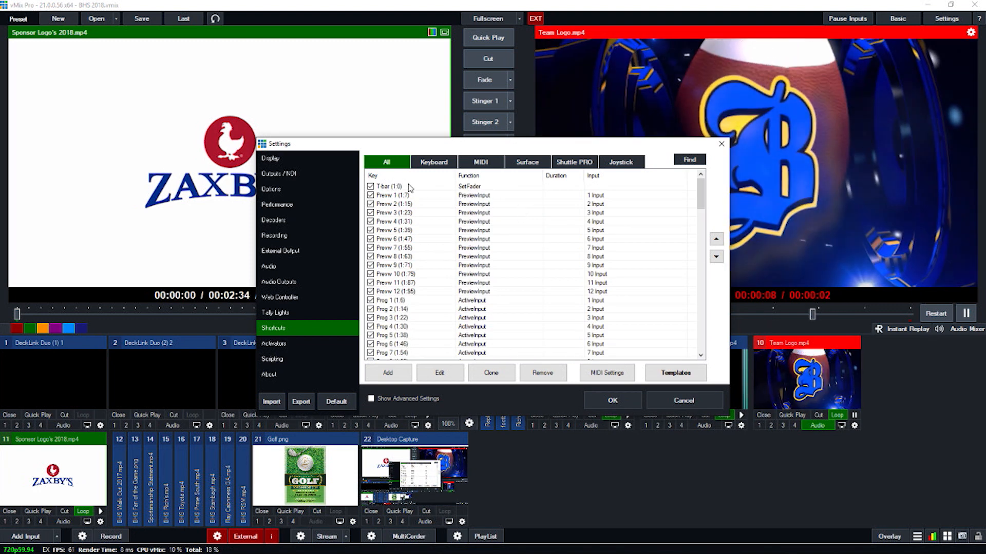
{"action": "left_click", "coordinate": [409, 185]}
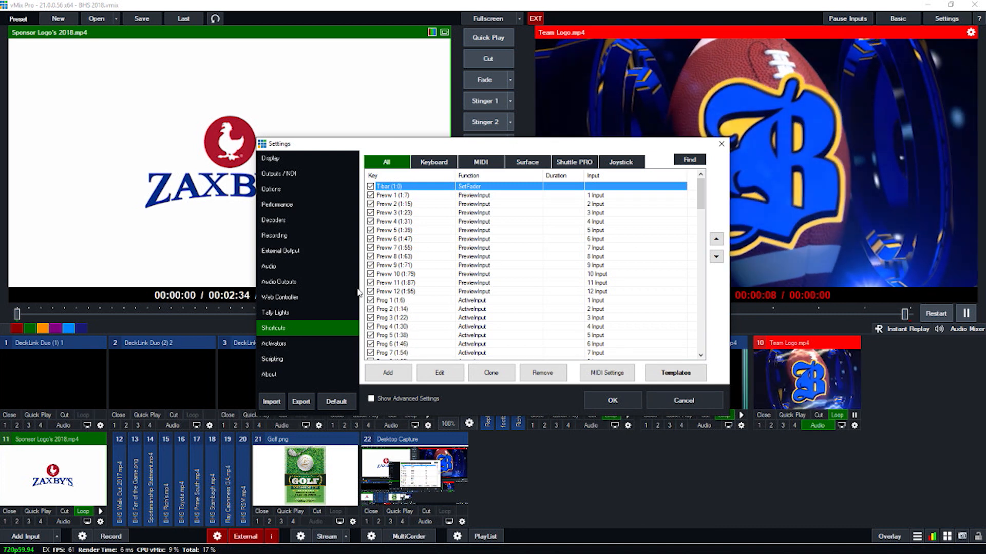
{"action": "scroll", "scroll_direction": "down", "scroll_amount": 3}
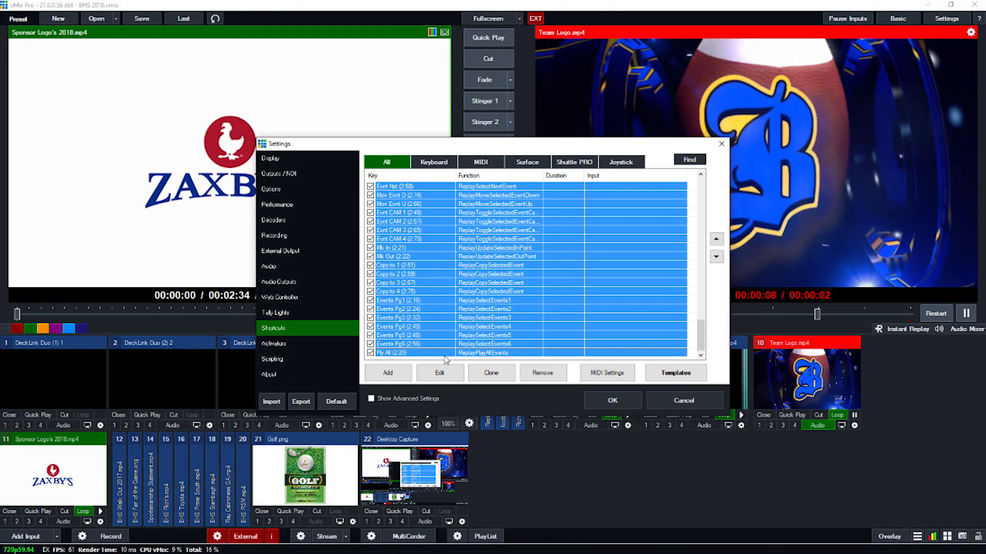
Remove the 112 selected shortcuts and confirm with Yes.
{"action": "left_click", "coordinate": [542, 373]}
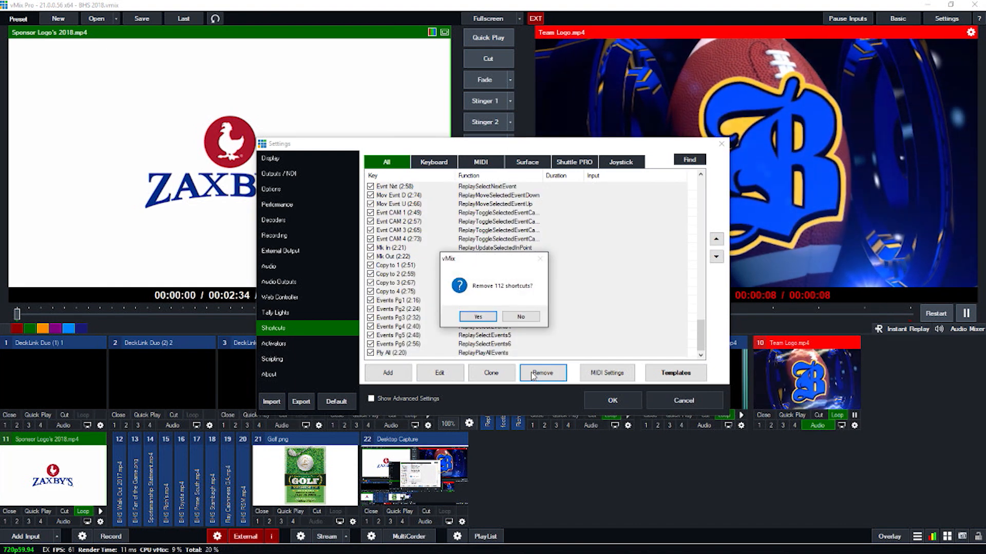
{"action": "left_click", "coordinate": [477, 316]}
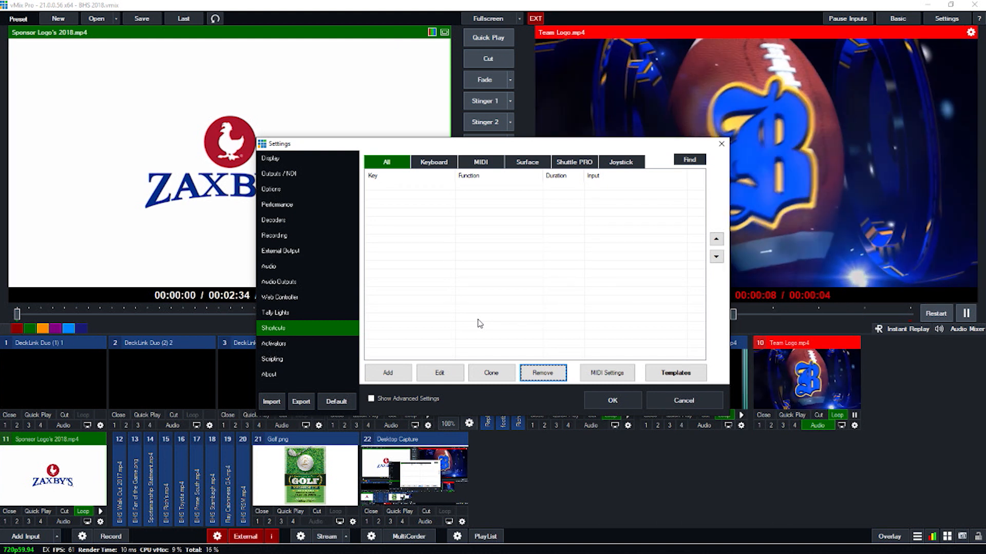
{"action": "mouse_move", "coordinate": [311, 346]}
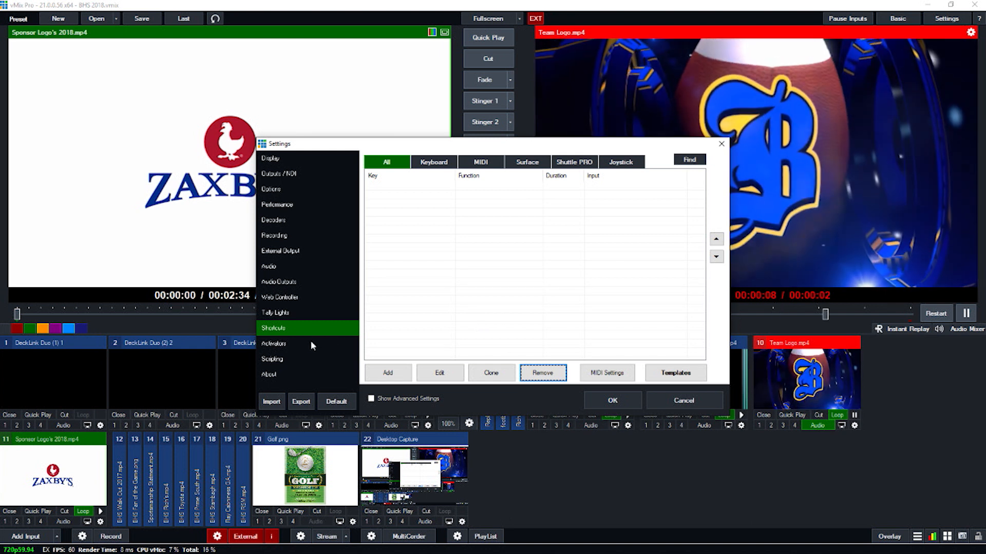
On the Activators page, select all X-Keys activator entries through the last one.
{"action": "left_click", "coordinate": [273, 343]}
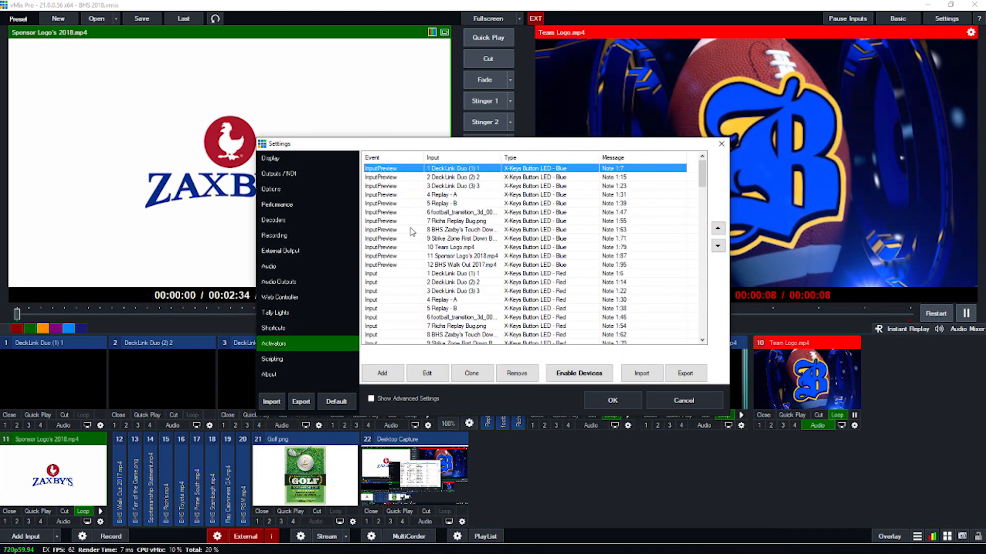
{"action": "scroll", "scroll_direction": "down", "scroll_amount": 3}
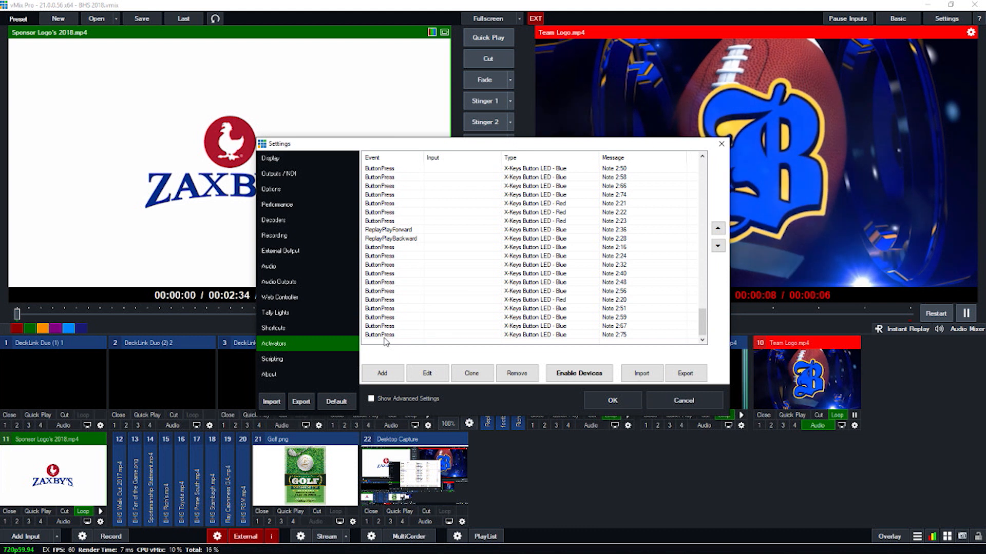
{"action": "left_click", "coordinate": [517, 373]}
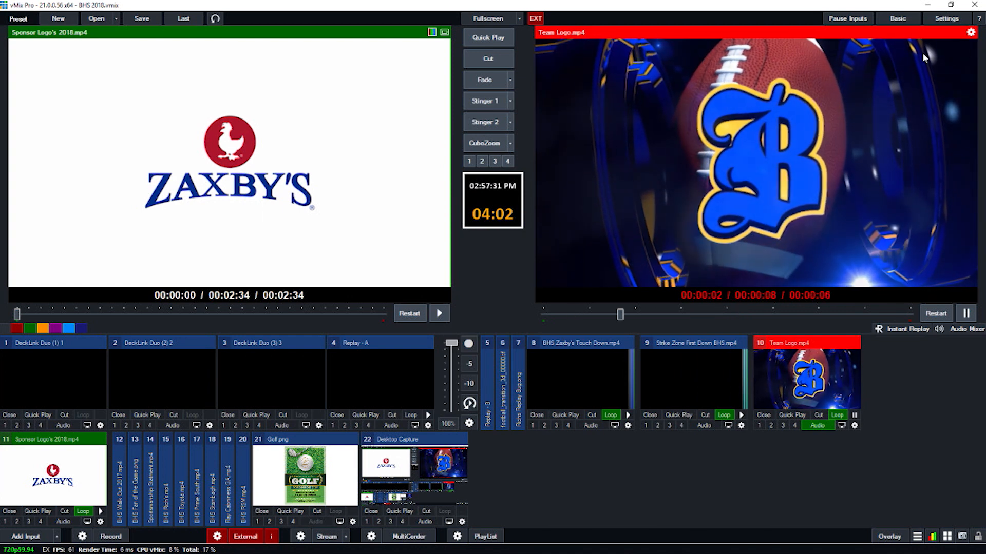
Reopen Settings and return to the emptied Shortcuts page.
{"action": "left_click", "coordinate": [945, 18]}
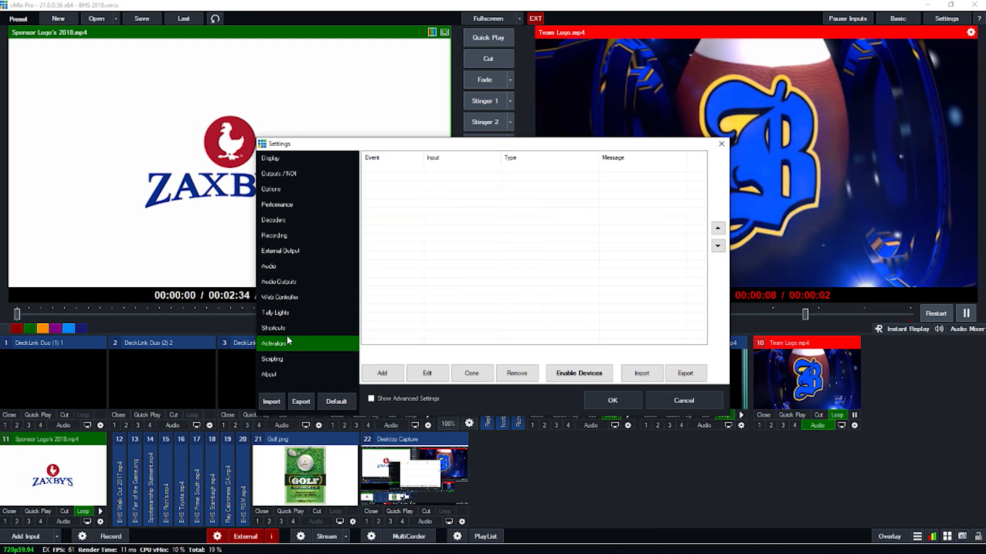
{"action": "left_click", "coordinate": [274, 327]}
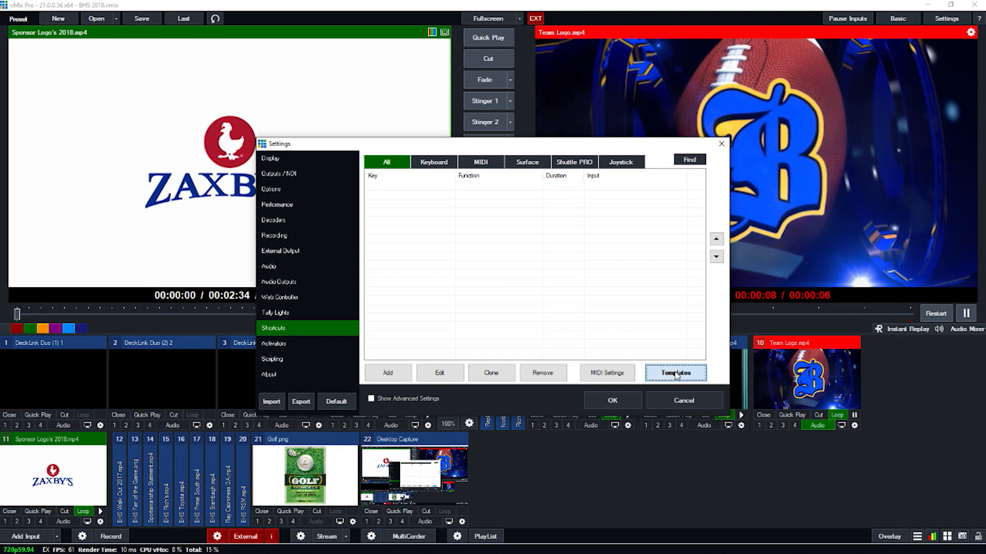
Import and apply the 'T-Bar and Jog' shortcut template, confirming replacement of existing shortcuts.
{"action": "left_click", "coordinate": [675, 372]}
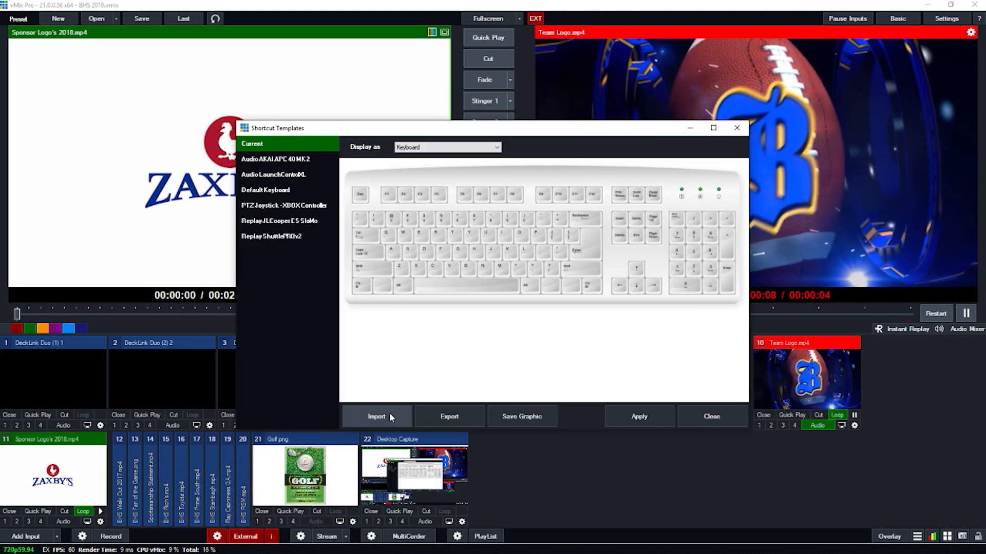
{"action": "left_click", "coordinate": [377, 416]}
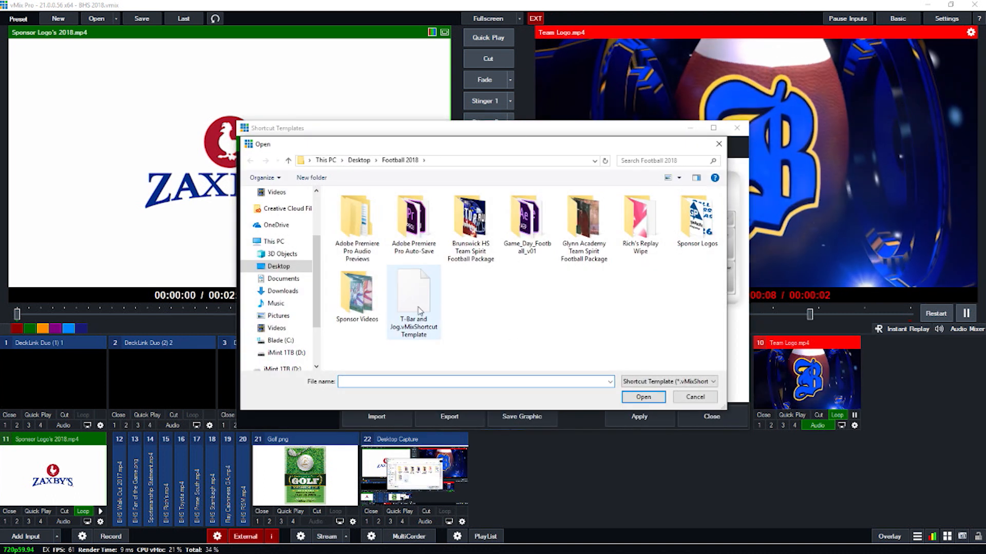
{"action": "left_click", "coordinate": [412, 296]}
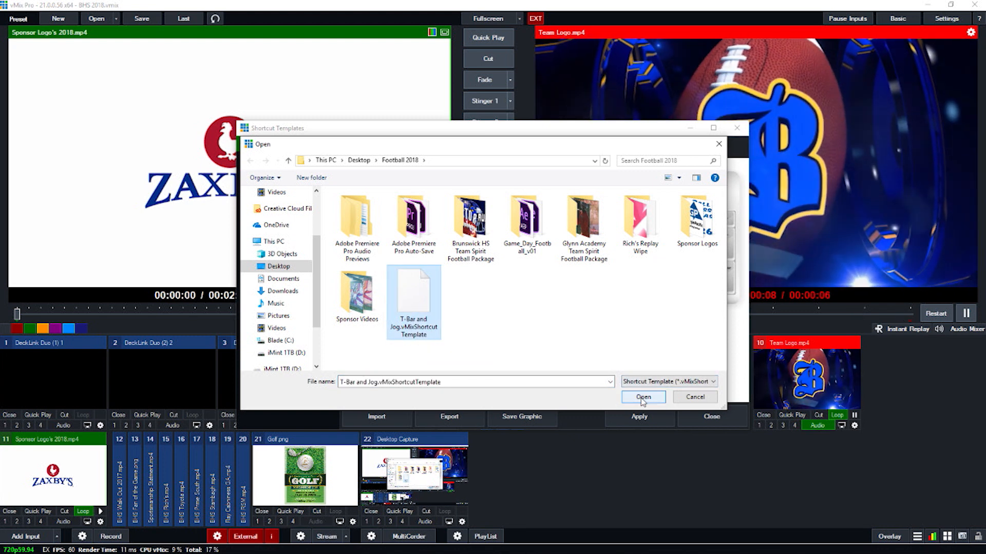
{"action": "left_click", "coordinate": [643, 397]}
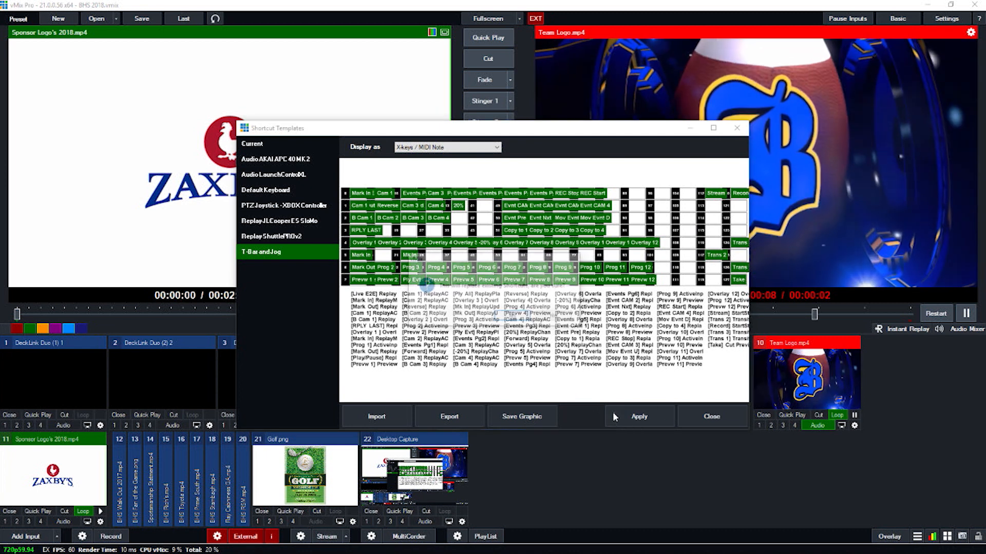
{"action": "left_click", "coordinate": [638, 416]}
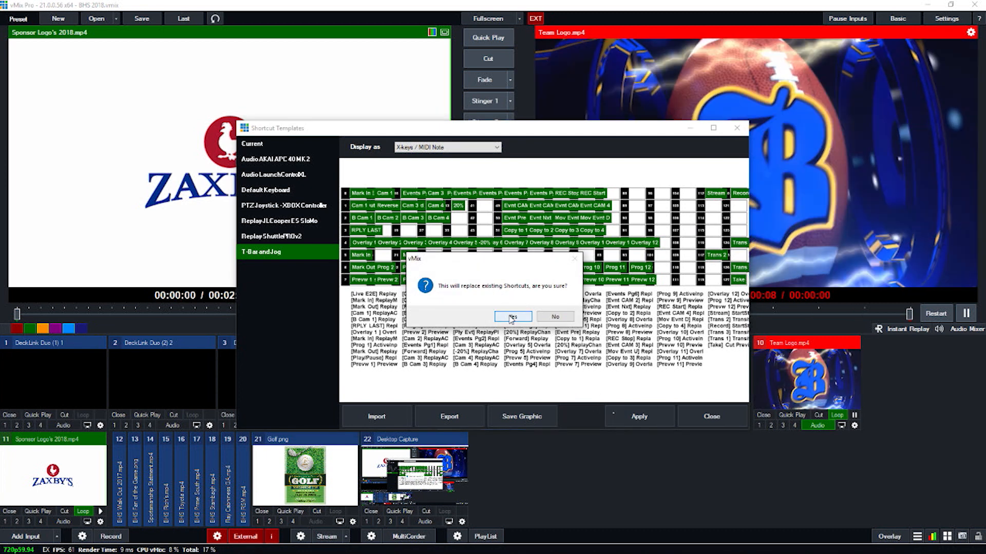
{"action": "left_click", "coordinate": [511, 316]}
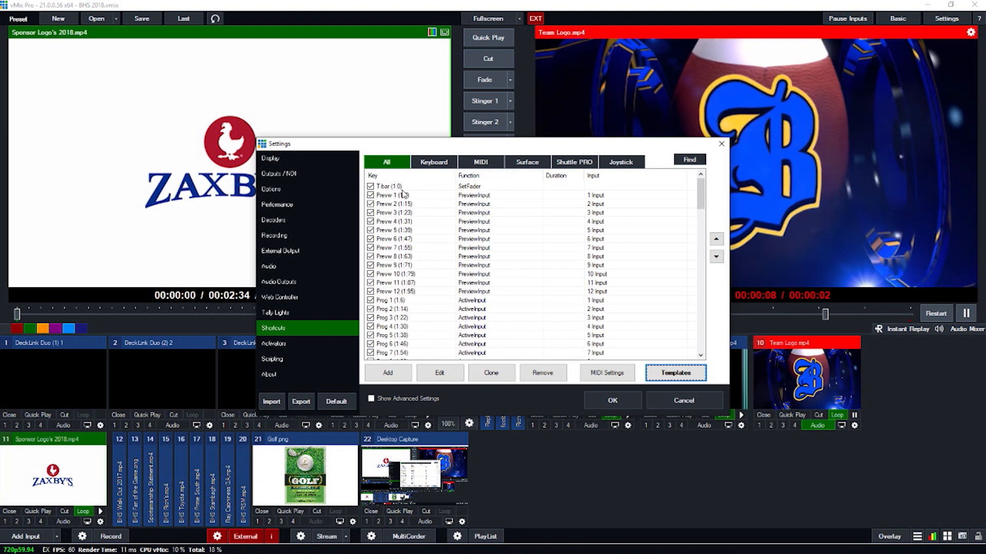
Scroll through the imported shortcuts, checking the T-bar SetFader, PreviewInput and ActiveInput entries.
{"action": "scroll", "scroll_direction": "down", "scroll_amount": 3}
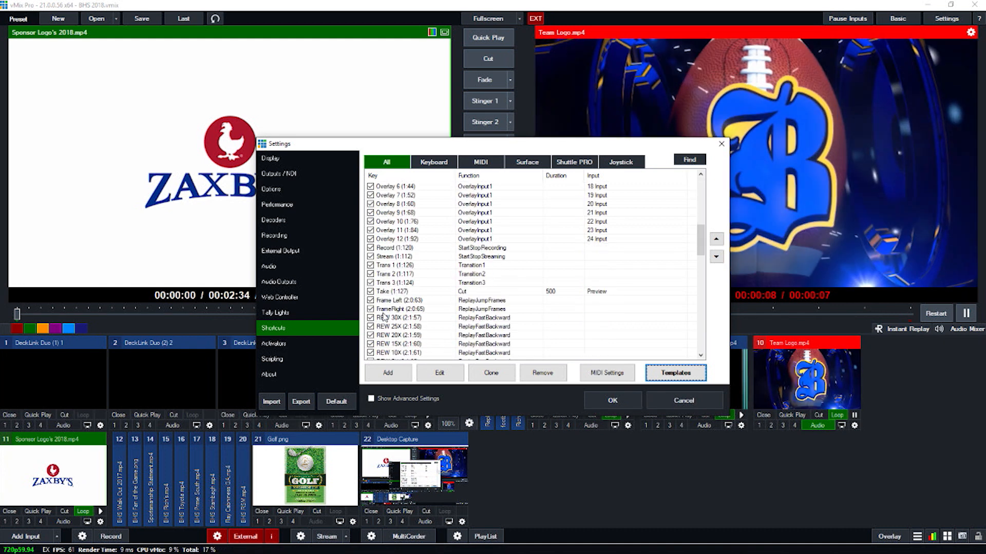
{"action": "left_click", "coordinate": [409, 291]}
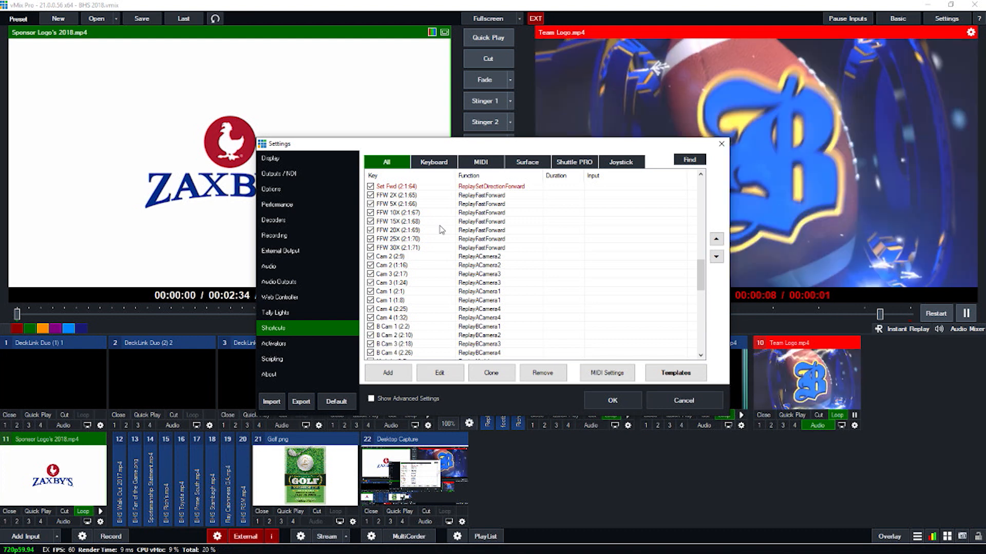
{"action": "scroll", "scroll_direction": "up", "scroll_amount": 3}
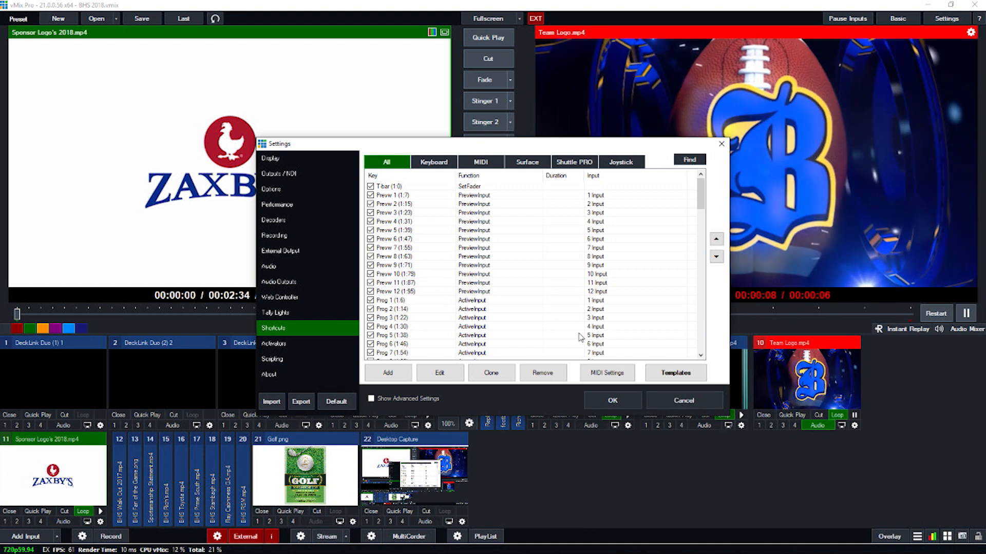
{"action": "mouse_move", "coordinate": [580, 315]}
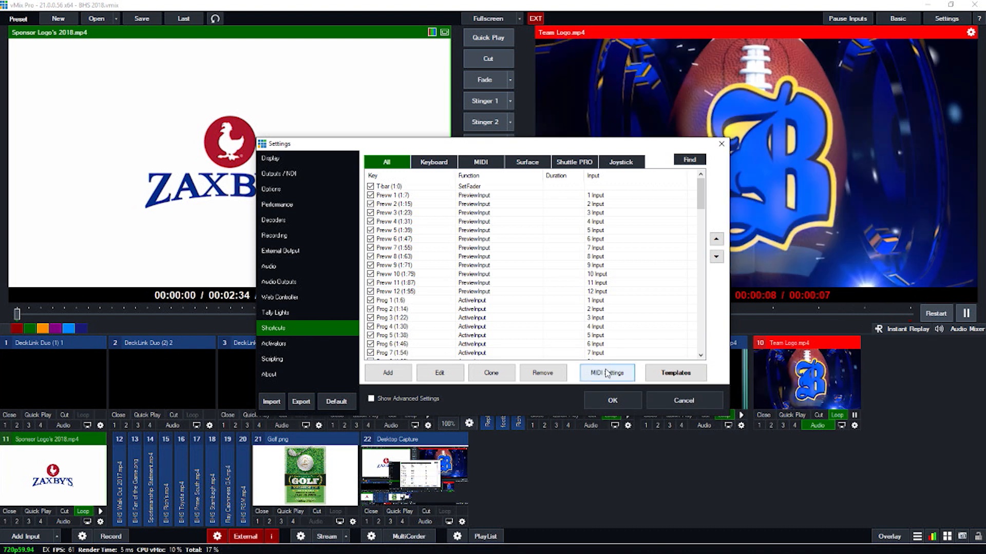
In MIDI Channel Mappings, keep XK-68 Jog/Shuttle on channel 2 and remove the XKE-124 T-Bar channel restriction.
{"action": "left_click", "coordinate": [606, 372]}
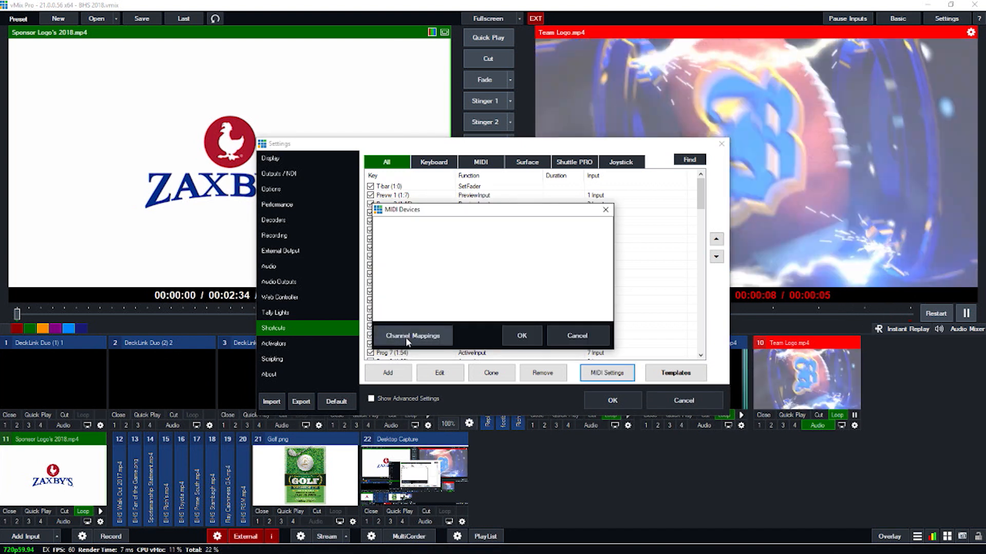
{"action": "left_click", "coordinate": [413, 336]}
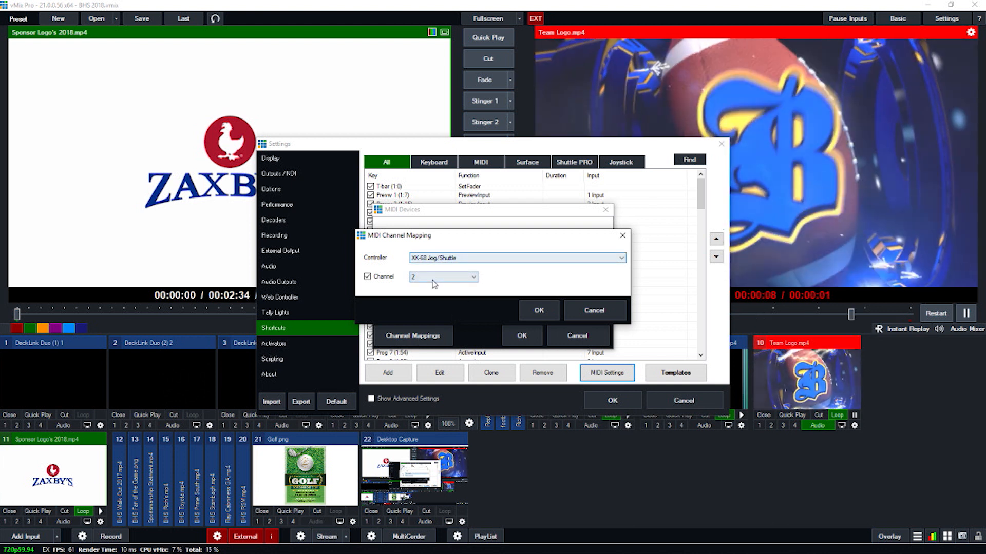
{"action": "left_click", "coordinate": [619, 258]}
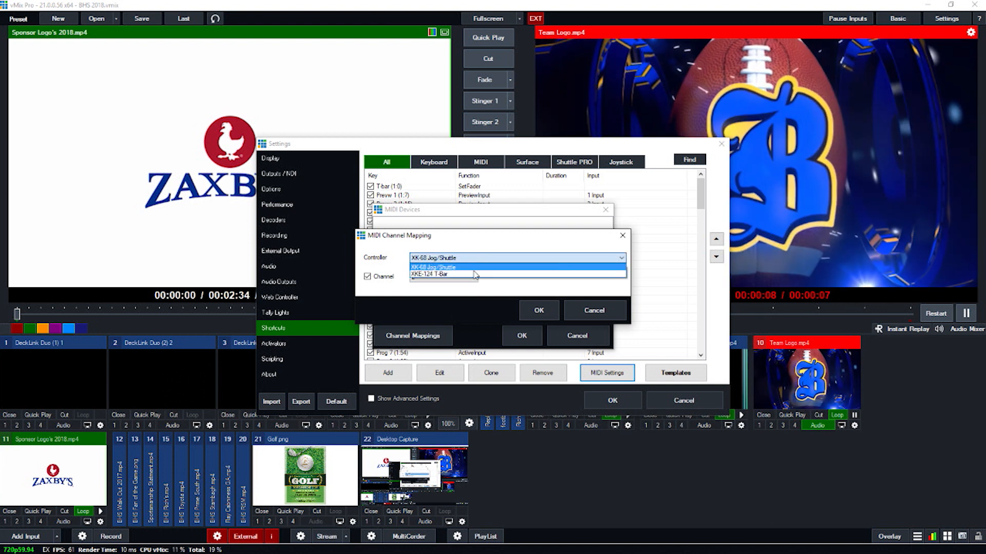
{"action": "left_click", "coordinate": [443, 275]}
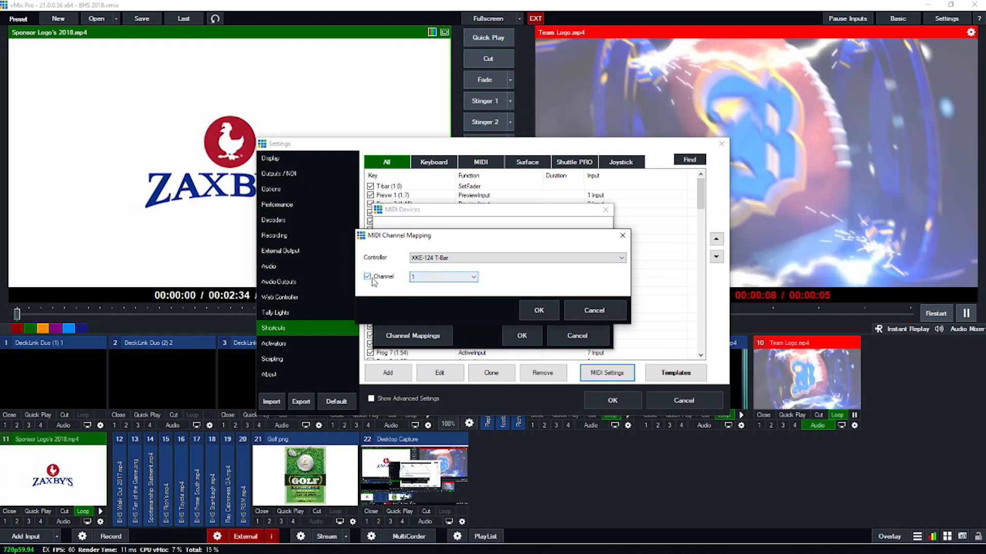
{"action": "left_click", "coordinate": [367, 277]}
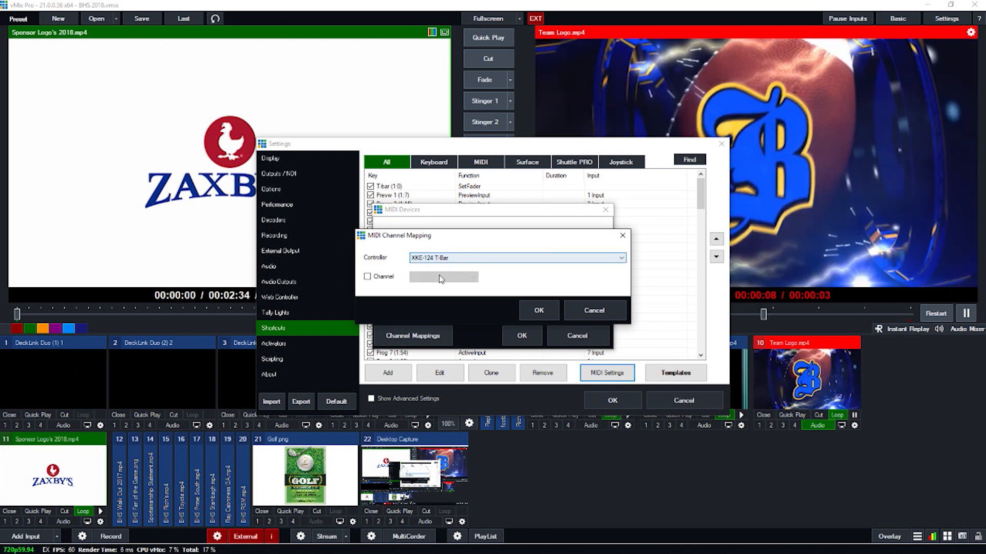
{"action": "left_click", "coordinate": [367, 277]}
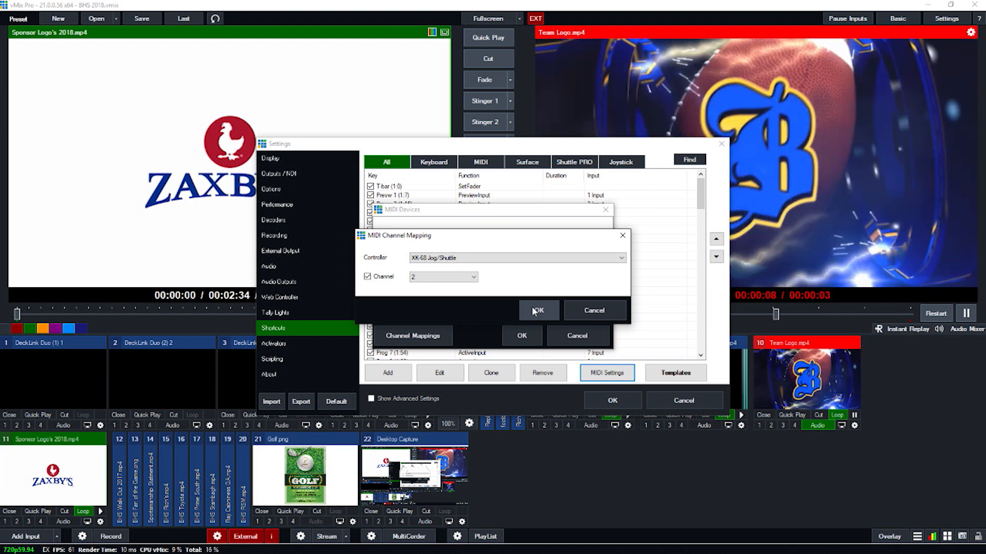
{"action": "left_click", "coordinate": [537, 310]}
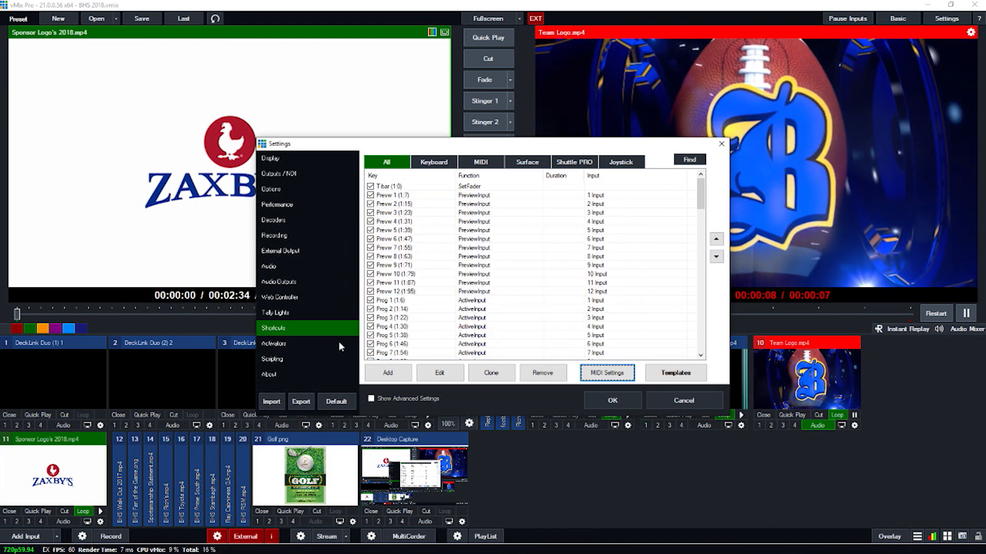
Import 'T-Bar and Jog Activators.vMixActivators' from the Football 2018 folder into Activators.
{"action": "left_click", "coordinate": [274, 344]}
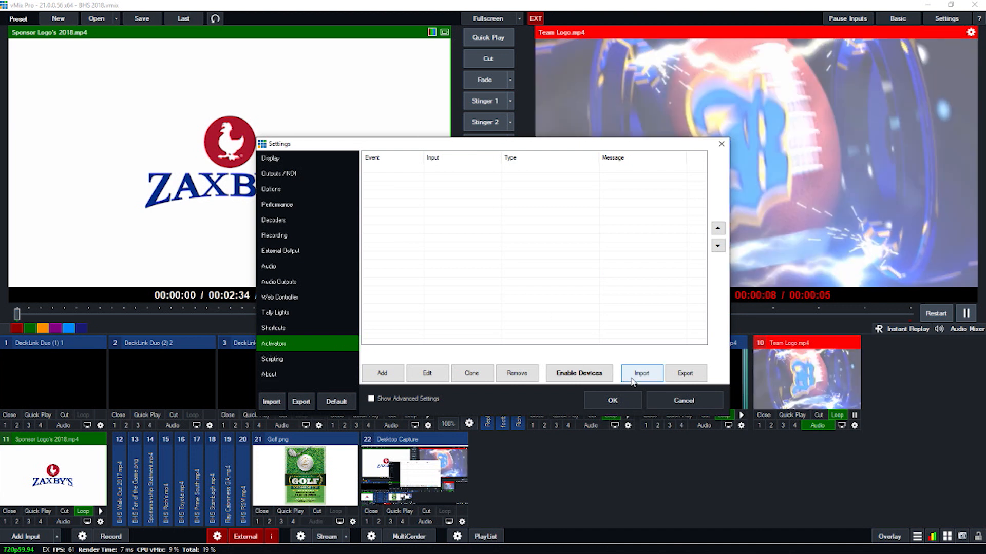
{"action": "left_click", "coordinate": [641, 374]}
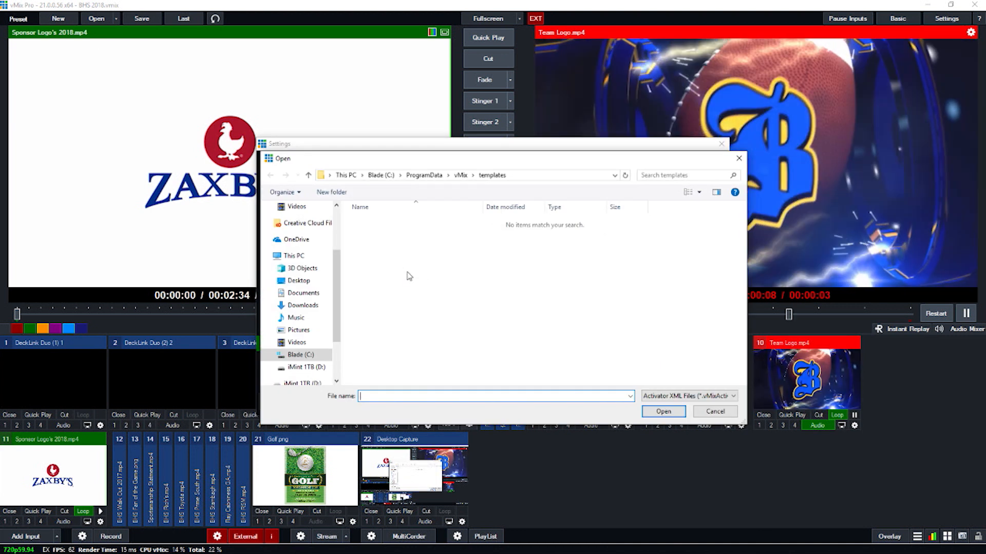
{"action": "left_click", "coordinate": [299, 280]}
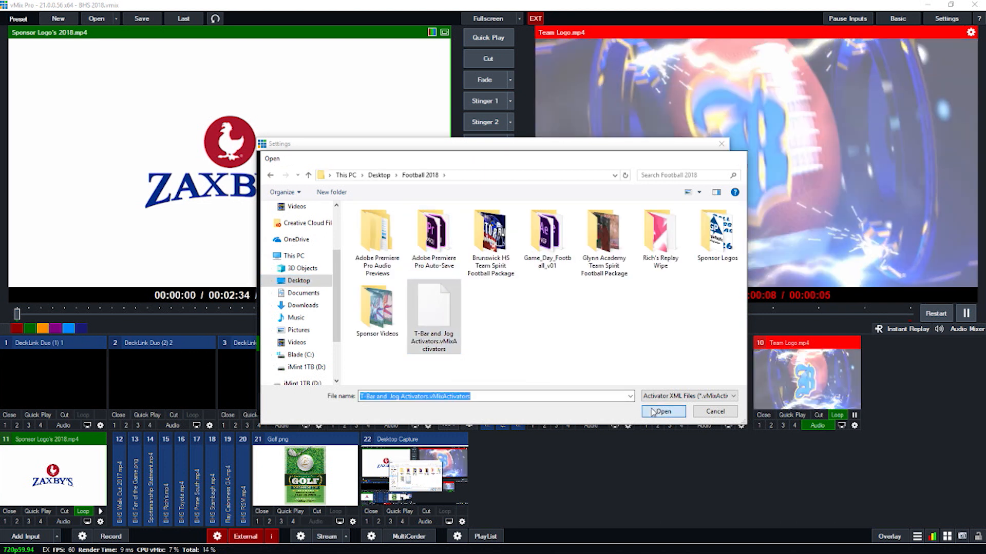
{"action": "left_click", "coordinate": [661, 411]}
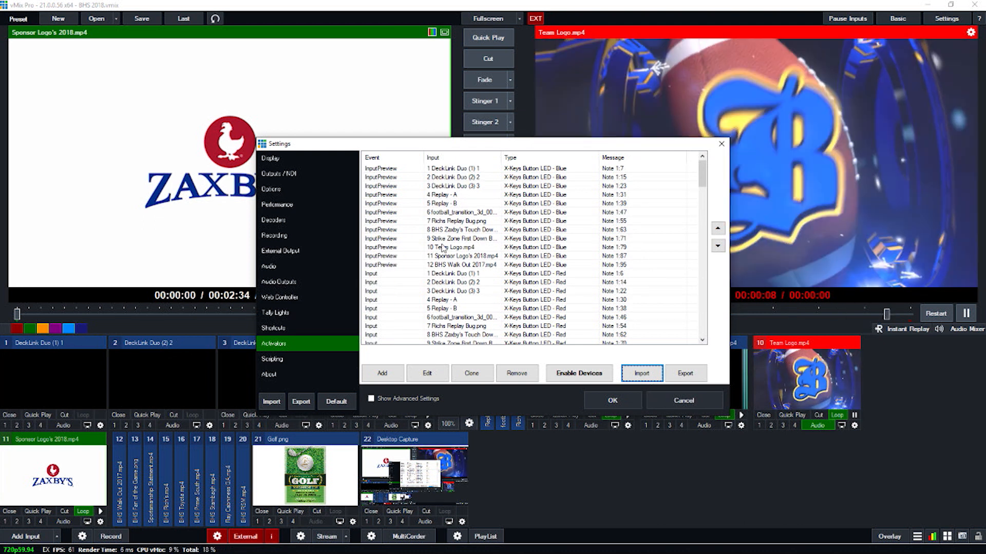
Review the imported ButtonPress, replay and recording activators, then confirm Settings with OK.
{"action": "scroll", "scroll_direction": "down", "scroll_amount": 3}
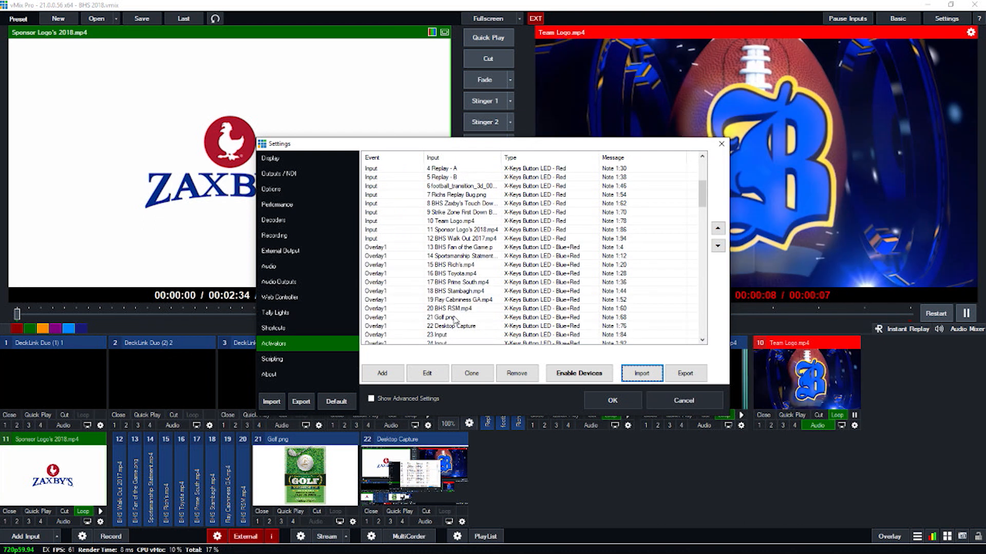
{"action": "scroll", "scroll_direction": "down", "scroll_amount": 3}
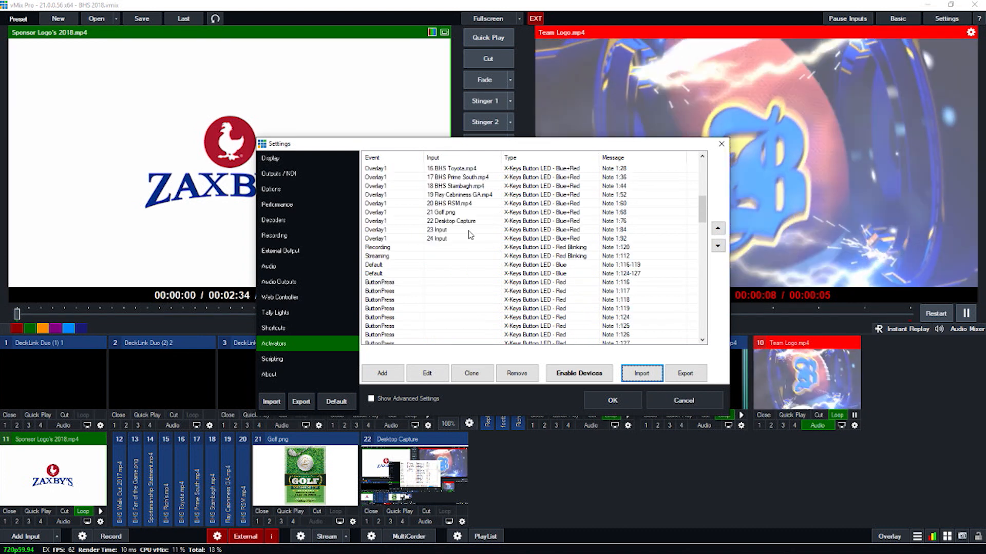
{"action": "scroll", "scroll_direction": "up", "scroll_amount": 3}
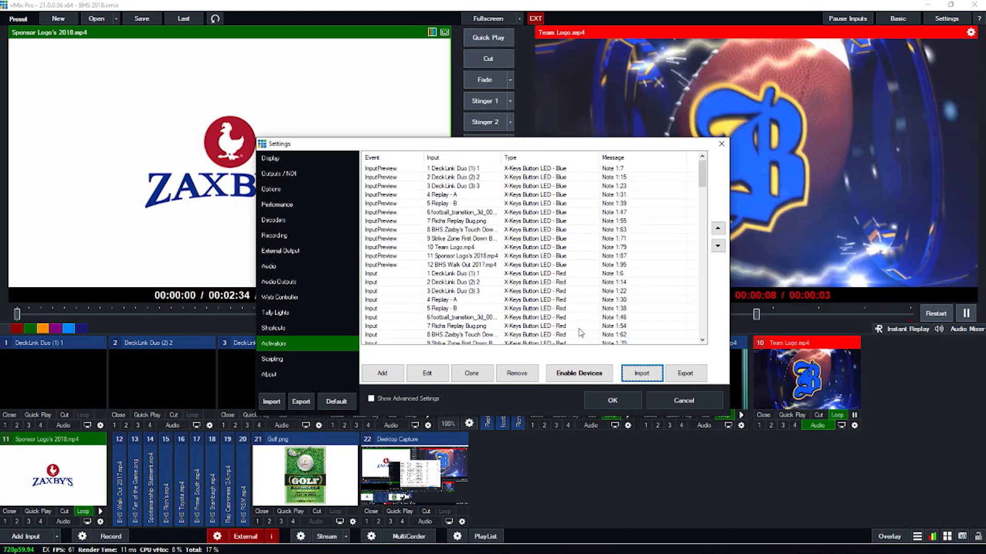
{"action": "scroll", "scroll_direction": "down", "scroll_amount": 3}
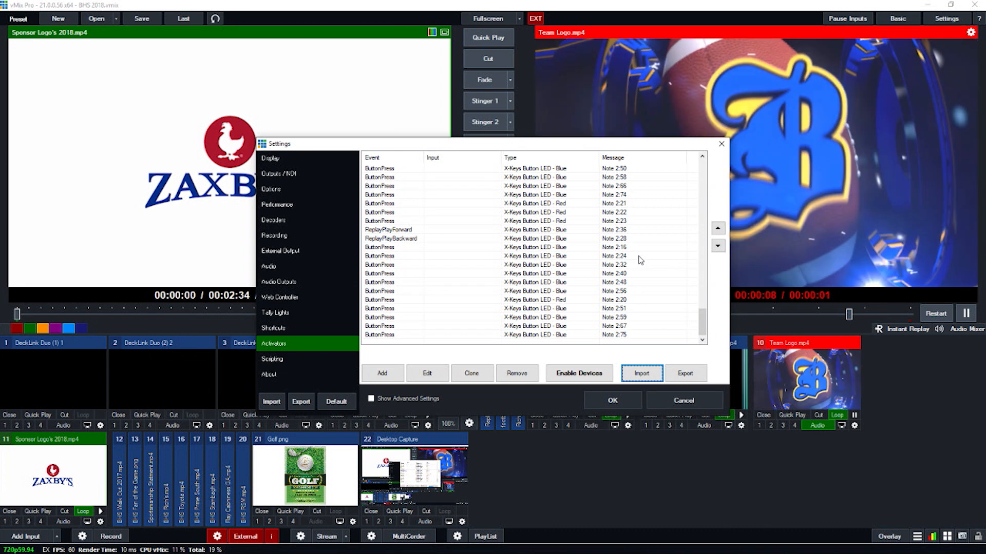
{"action": "mouse_move", "coordinate": [628, 260]}
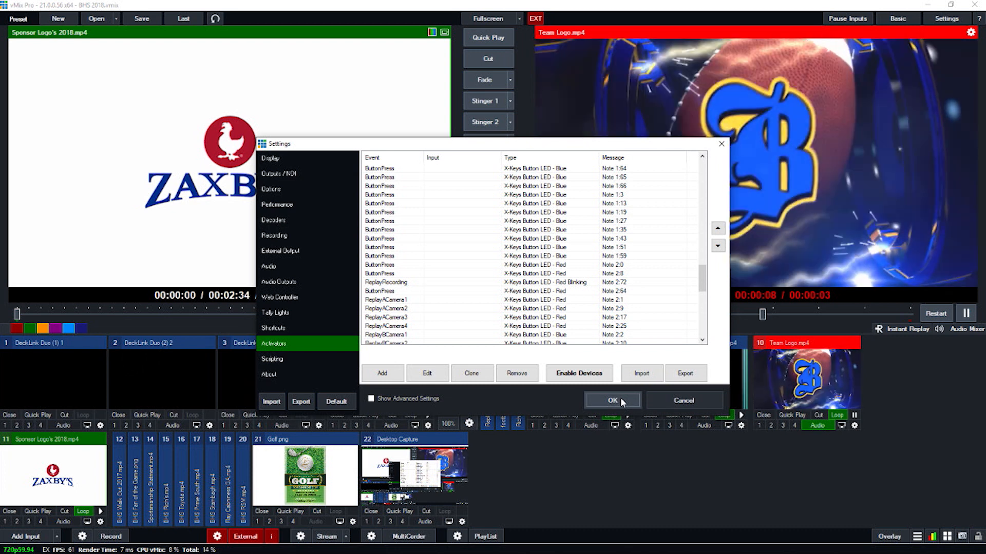
{"action": "left_click", "coordinate": [611, 400]}
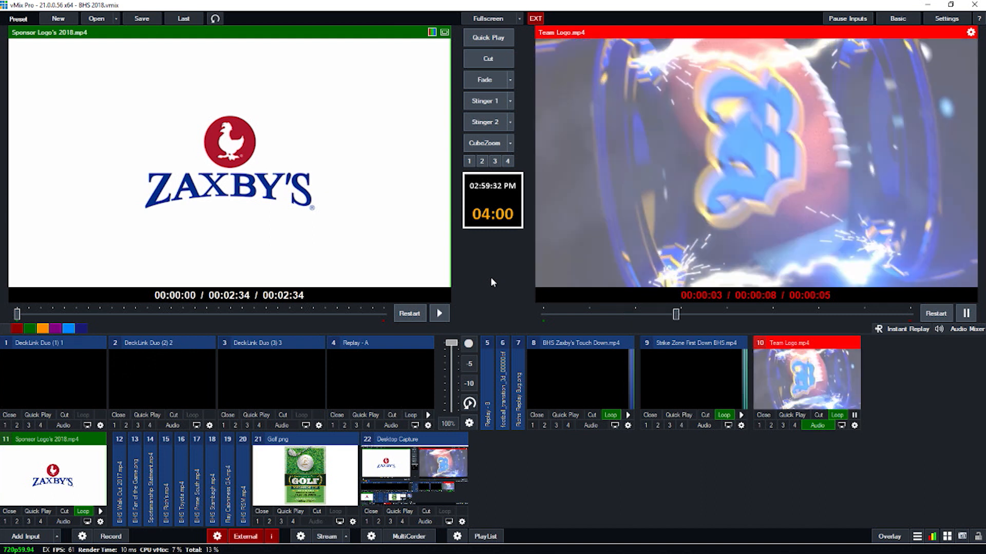
{"action": "left_click", "coordinate": [487, 58]}
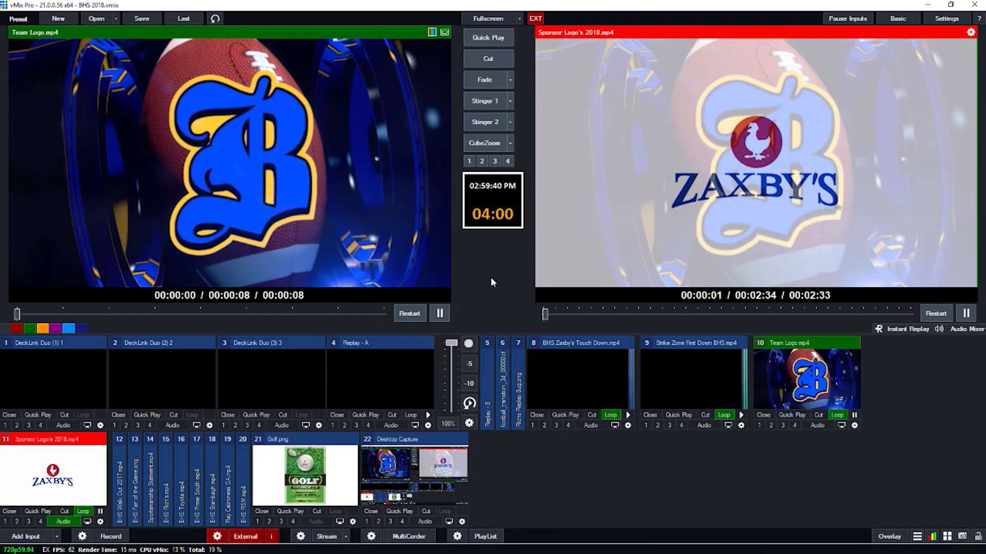
{"action": "left_click", "coordinate": [488, 59]}
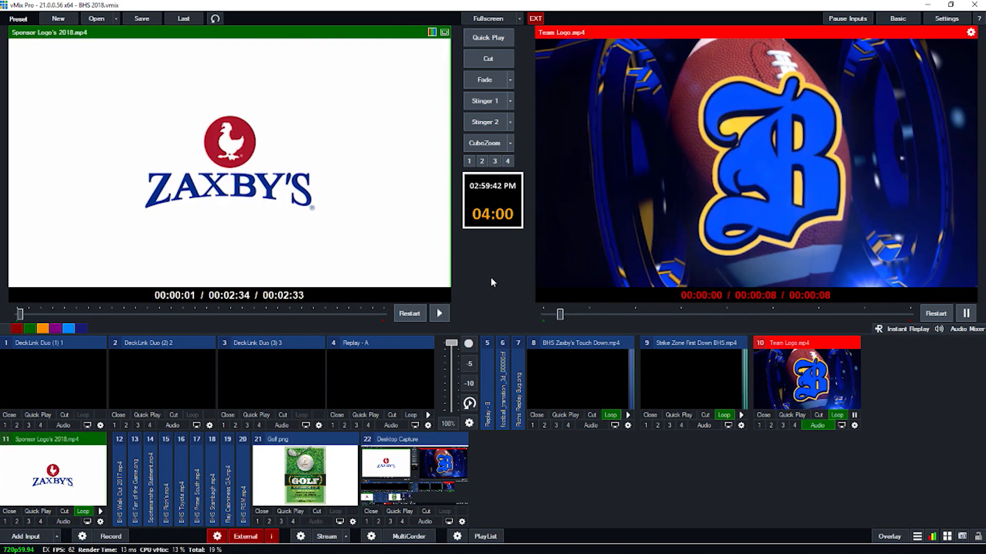